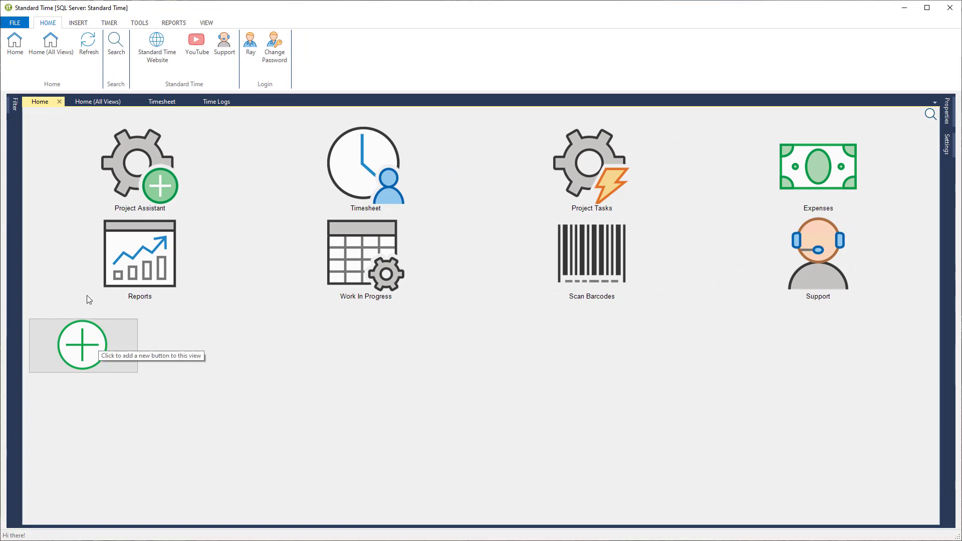
Switch from Home (All Views) to the basic Home page and back to All Views.
{"action": "left_click", "coordinate": [51, 46]}
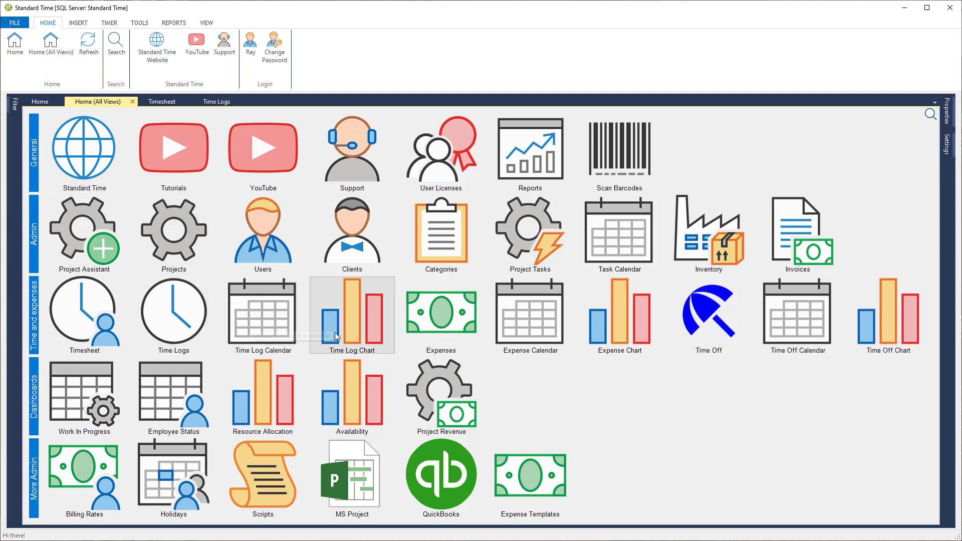
{"action": "mouse_move", "coordinate": [651, 446]}
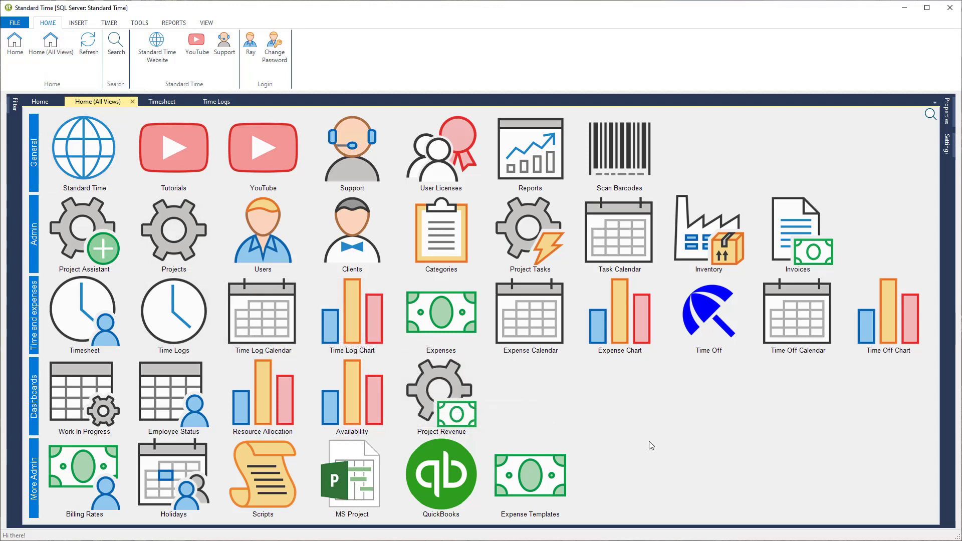
{"action": "left_click", "coordinate": [14, 45]}
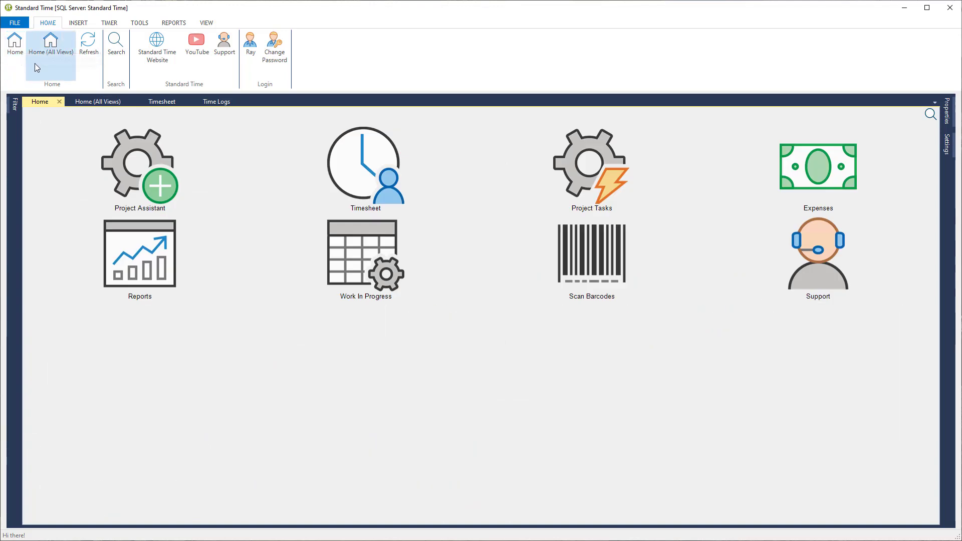
{"action": "left_click", "coordinate": [50, 46]}
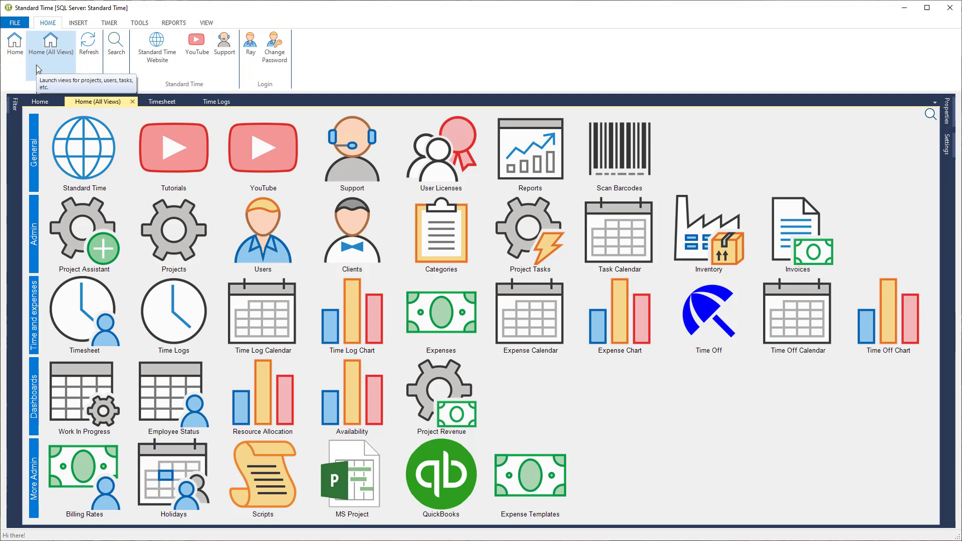
Open the FILE application menu to see its database, print, import, export and exit commands.
{"action": "left_click", "coordinate": [14, 23]}
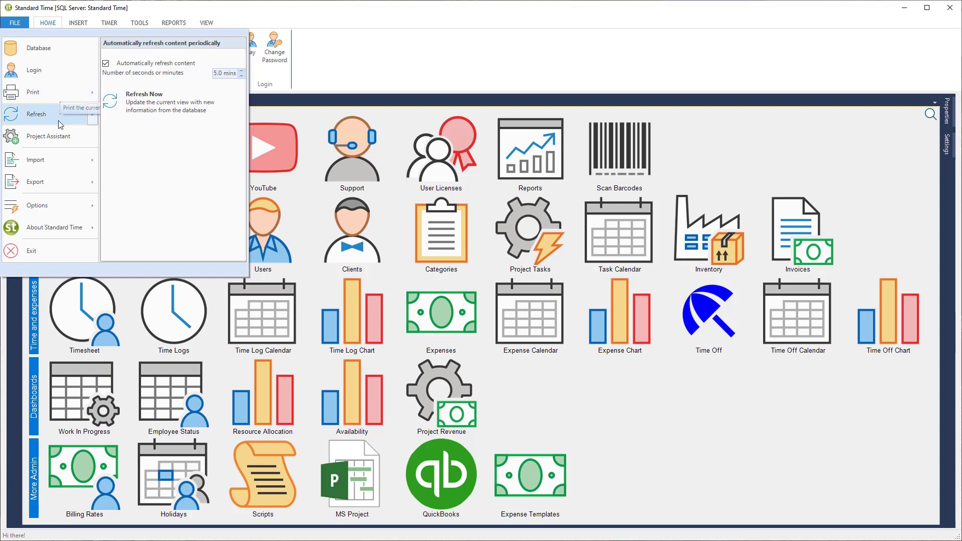
{"action": "mouse_move", "coordinate": [61, 116]}
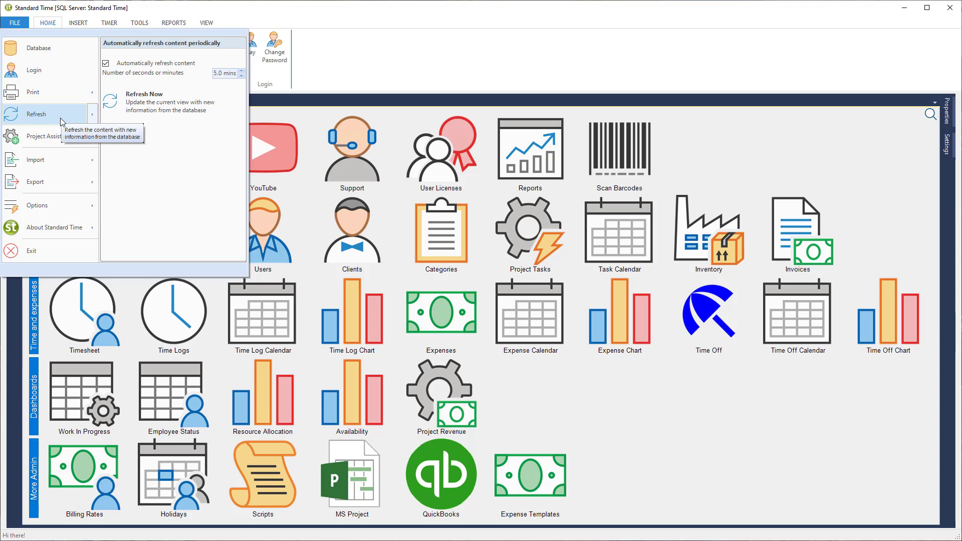
{"action": "mouse_move", "coordinate": [49, 137]}
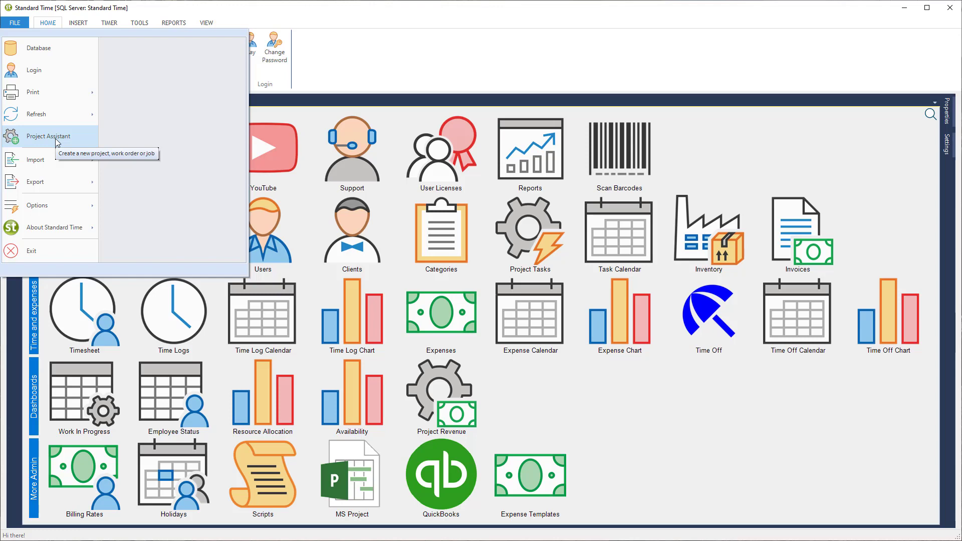
{"action": "mouse_move", "coordinate": [60, 162]}
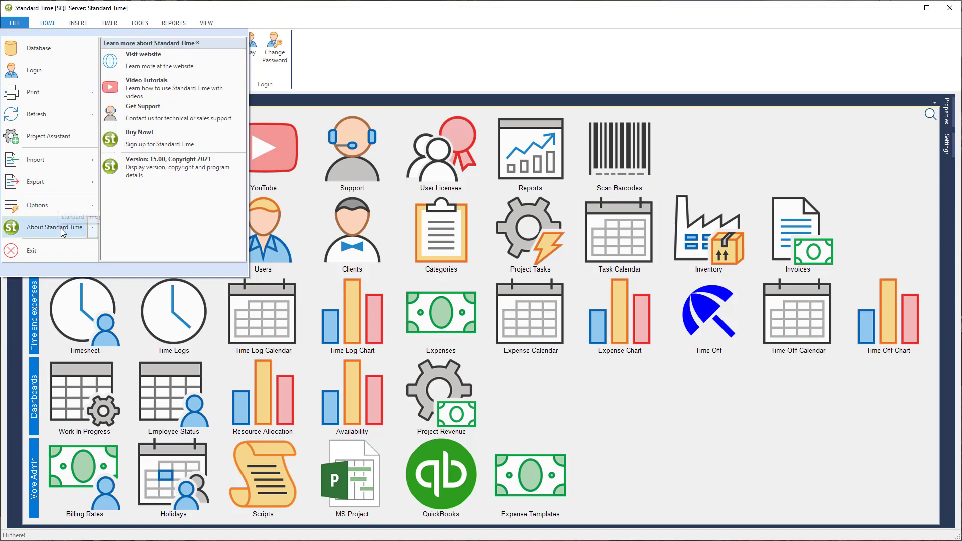
{"action": "mouse_move", "coordinate": [55, 227]}
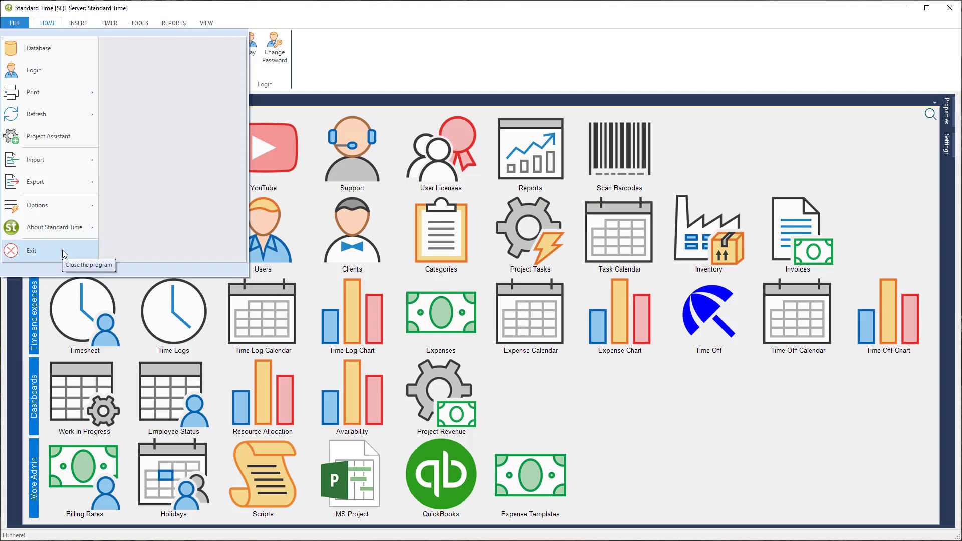
Close the FILE menu via HOME and bring up the INSERT ribbon commands.
{"action": "left_click", "coordinate": [49, 23]}
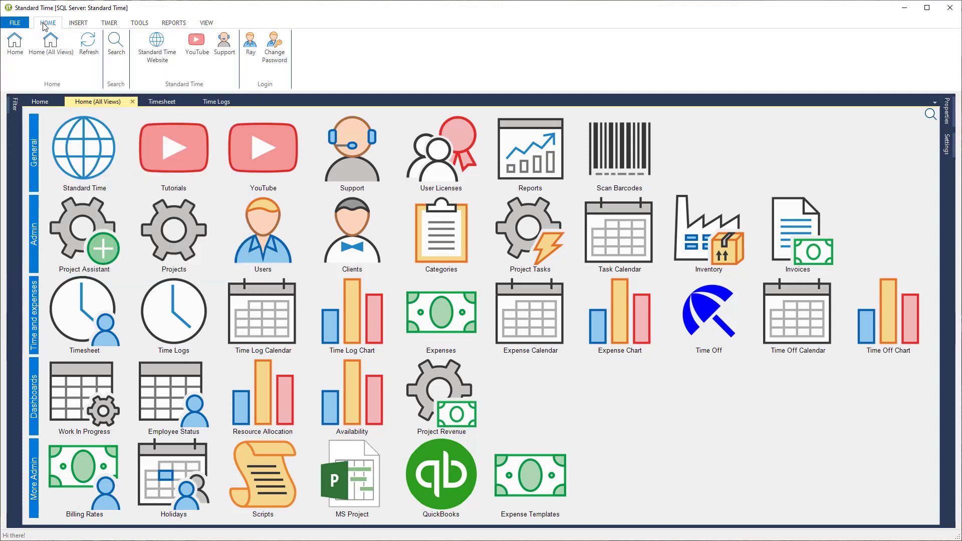
{"action": "mouse_move", "coordinate": [52, 46]}
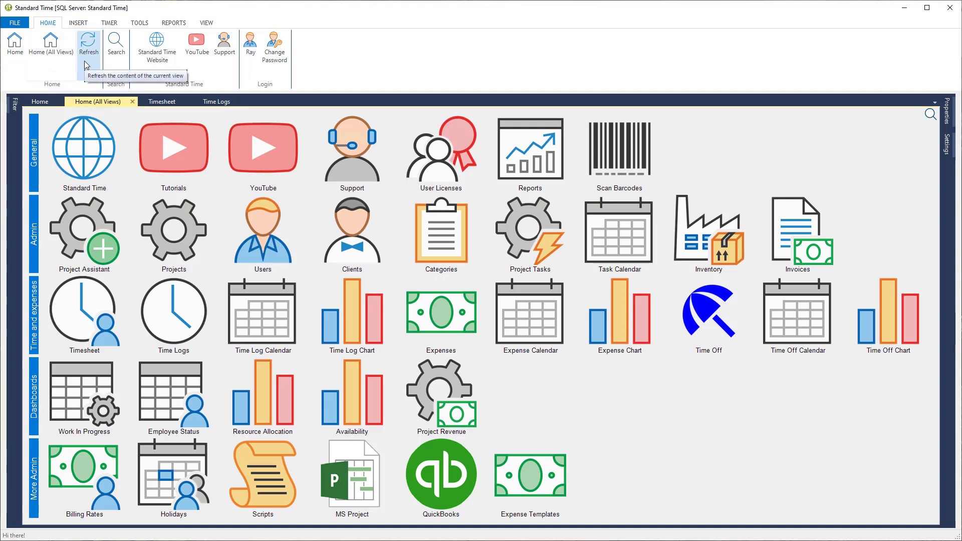
{"action": "mouse_move", "coordinate": [106, 63]}
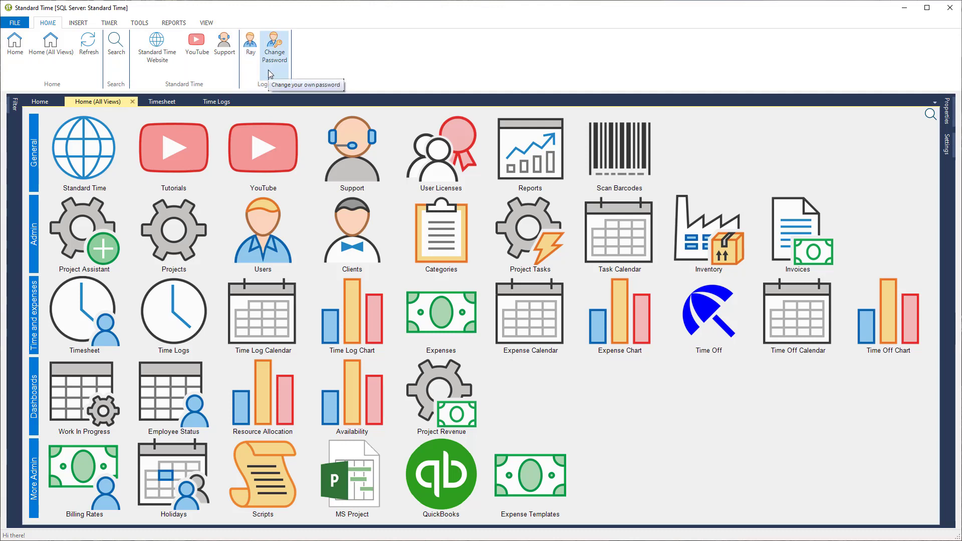
{"action": "left_click", "coordinate": [79, 22]}
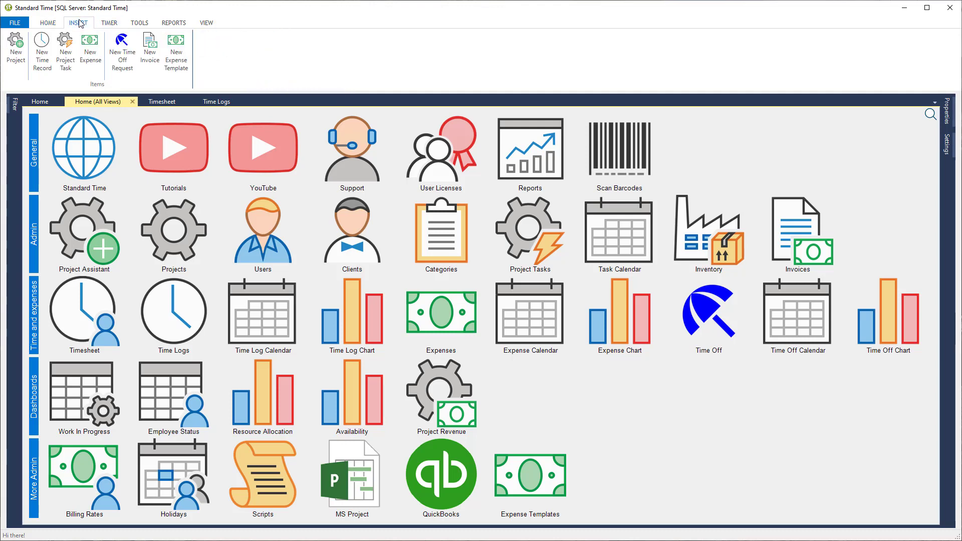
{"action": "mouse_move", "coordinate": [15, 49]}
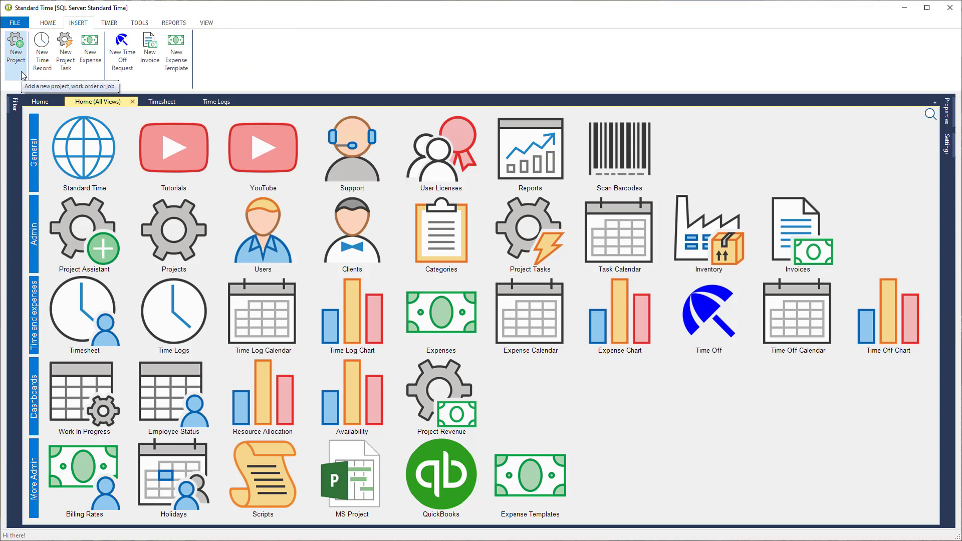
{"action": "mouse_move", "coordinate": [42, 49]}
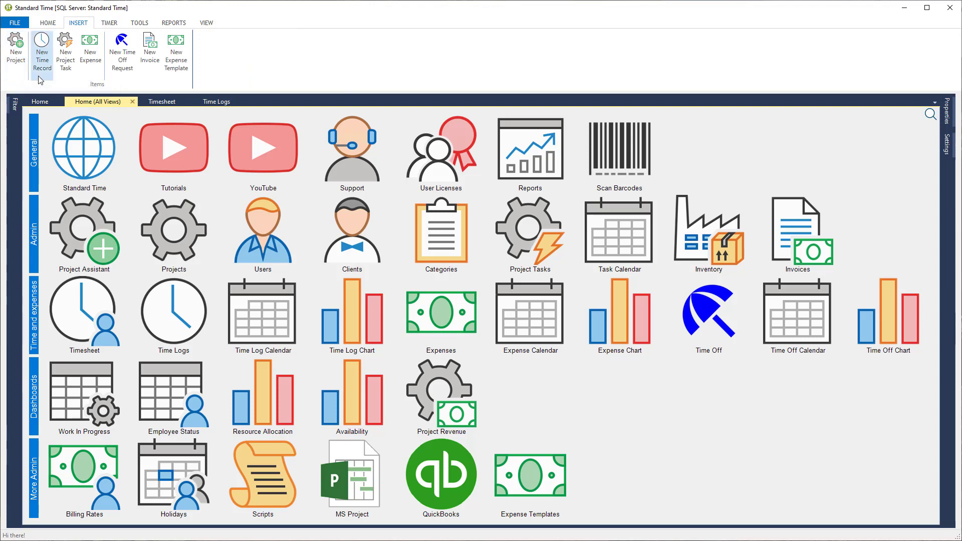
{"action": "mouse_move", "coordinate": [65, 50]}
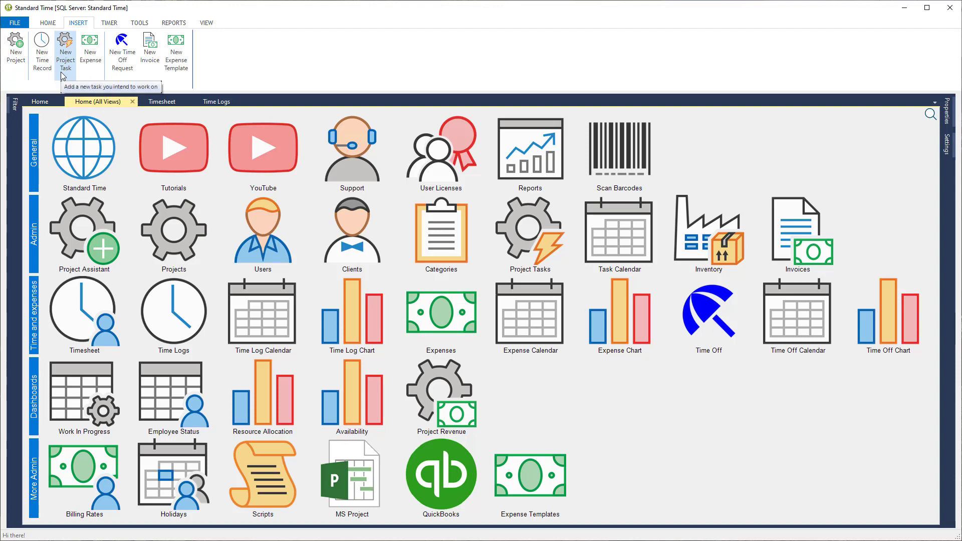
{"action": "mouse_move", "coordinate": [90, 49]}
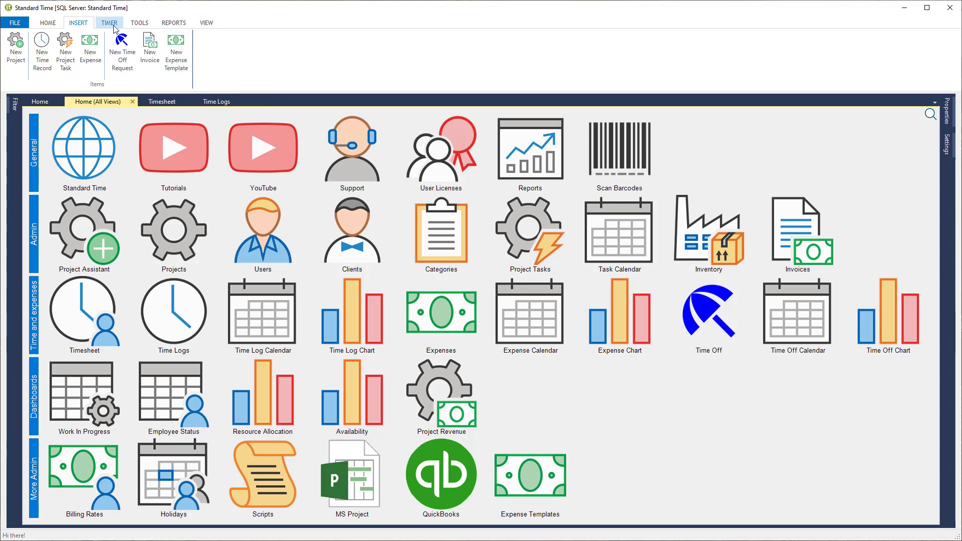
View the TIMER ribbon commands, then move on to the TOOLS ribbon.
{"action": "left_click", "coordinate": [110, 22]}
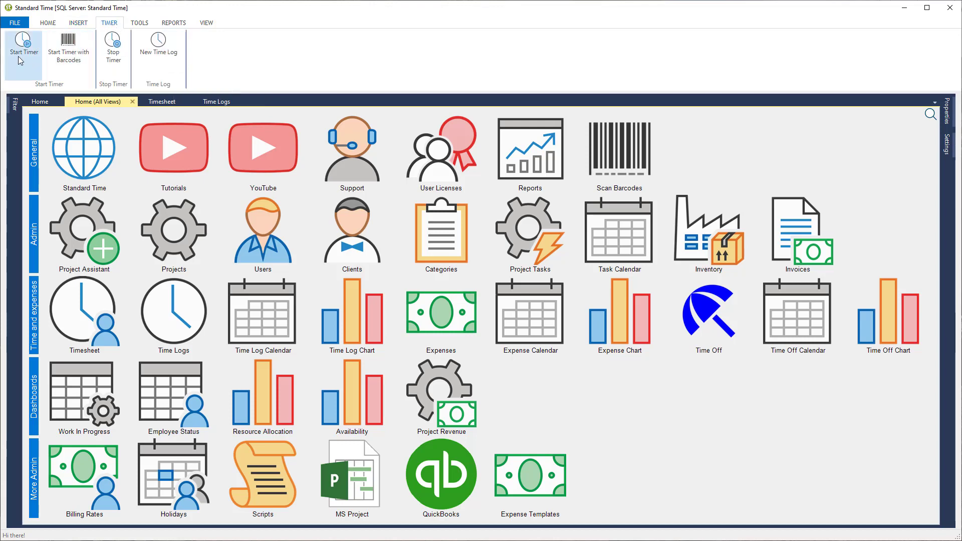
{"action": "mouse_move", "coordinate": [68, 52]}
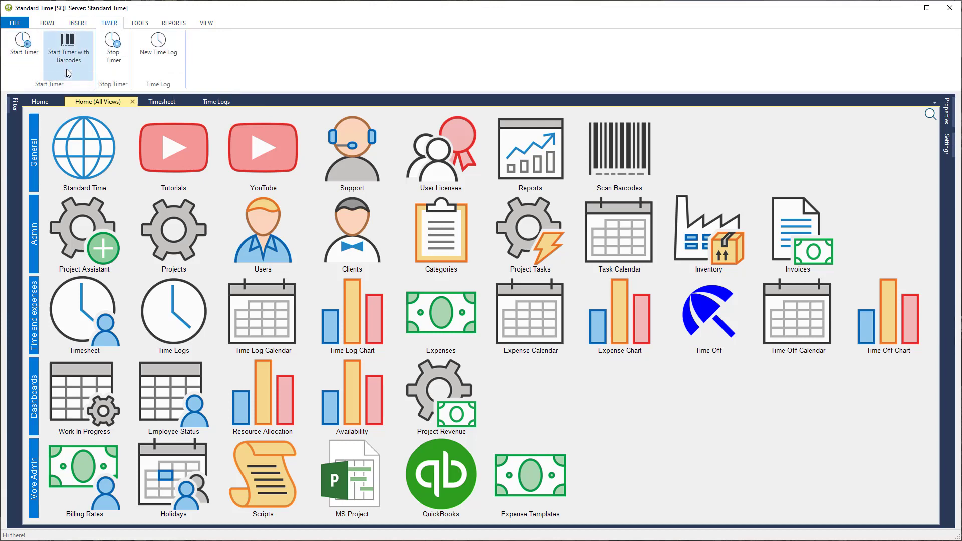
{"action": "mouse_move", "coordinate": [68, 55]}
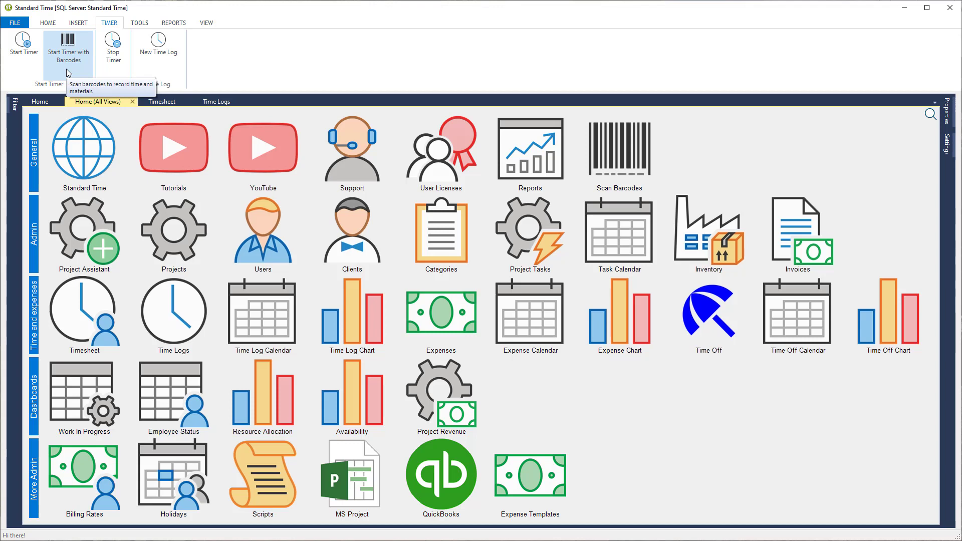
{"action": "mouse_move", "coordinate": [113, 46]}
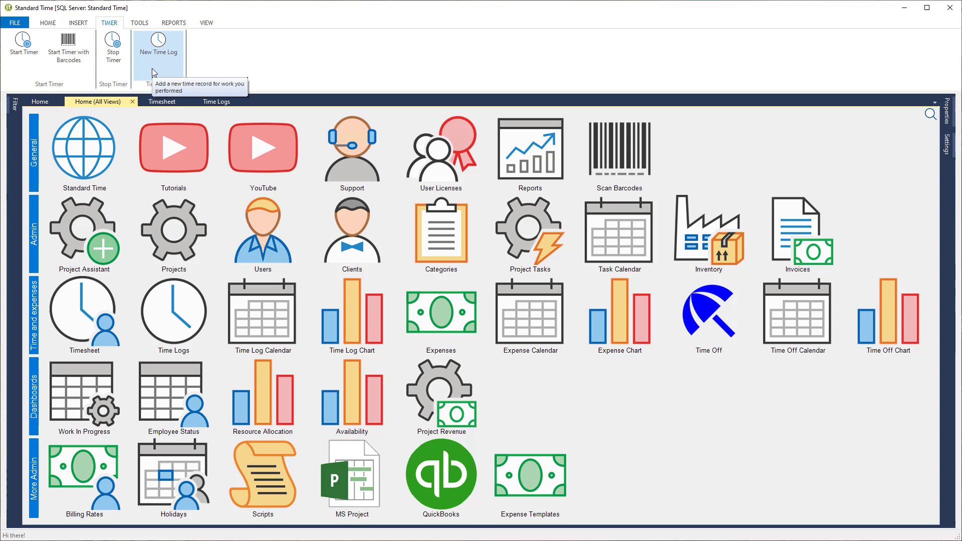
{"action": "left_click", "coordinate": [140, 23]}
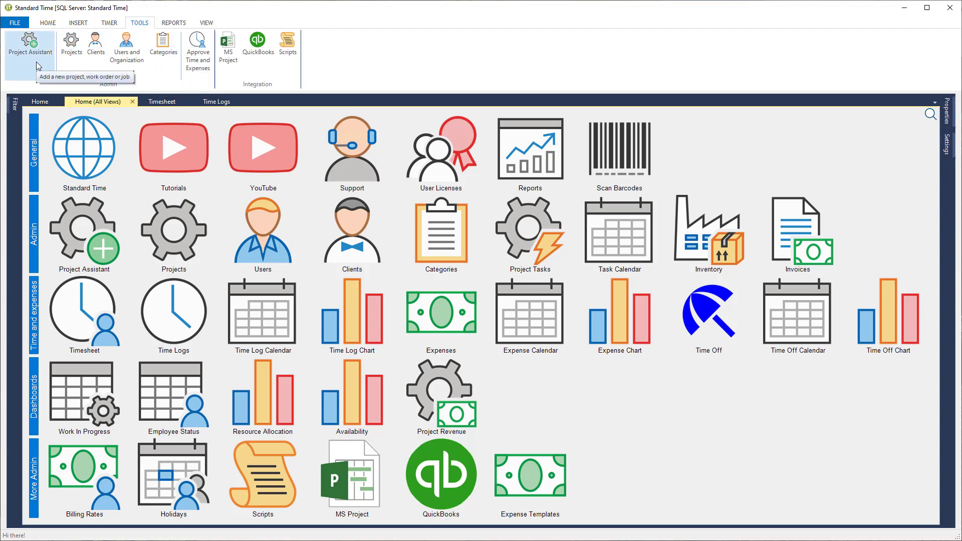
{"action": "mouse_move", "coordinate": [71, 46]}
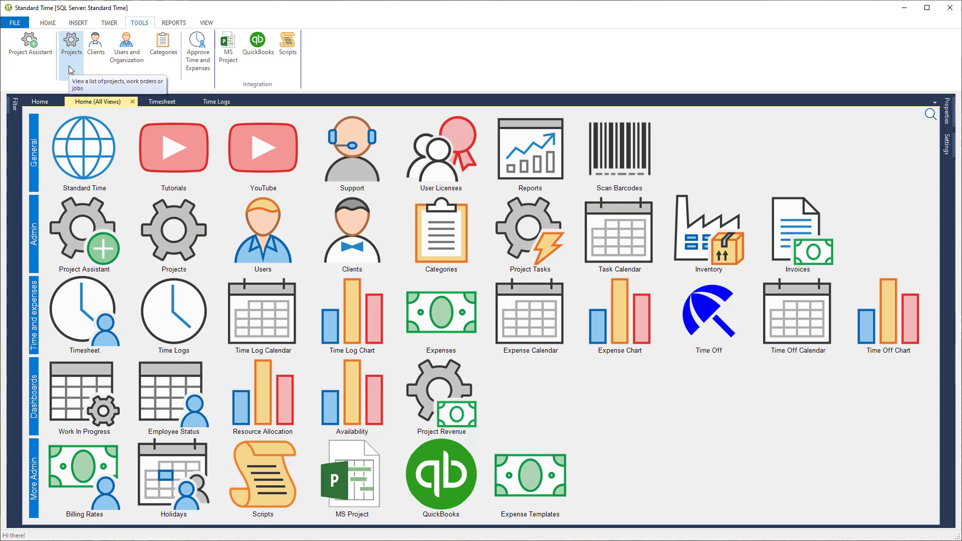
{"action": "mouse_move", "coordinate": [95, 48]}
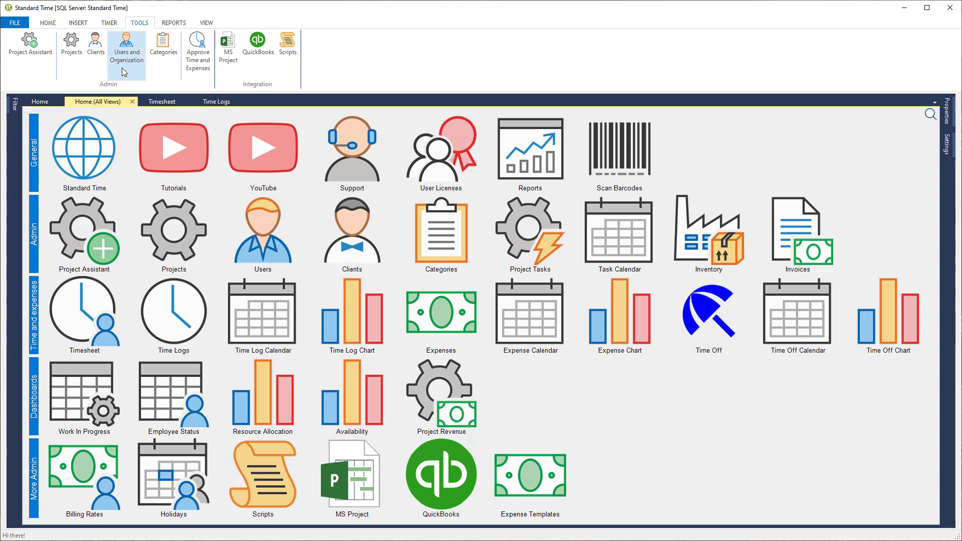
{"action": "mouse_move", "coordinate": [125, 74]}
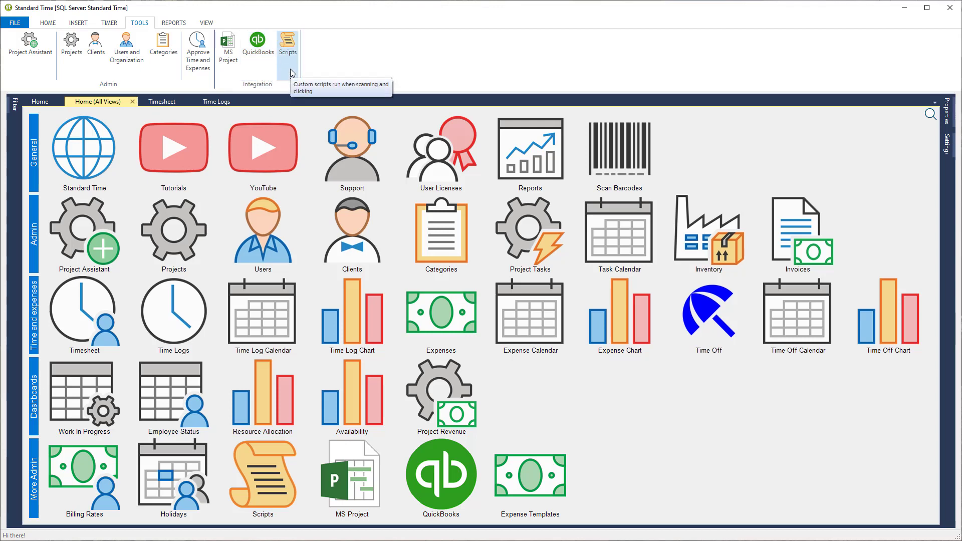
{"action": "mouse_move", "coordinate": [174, 23]}
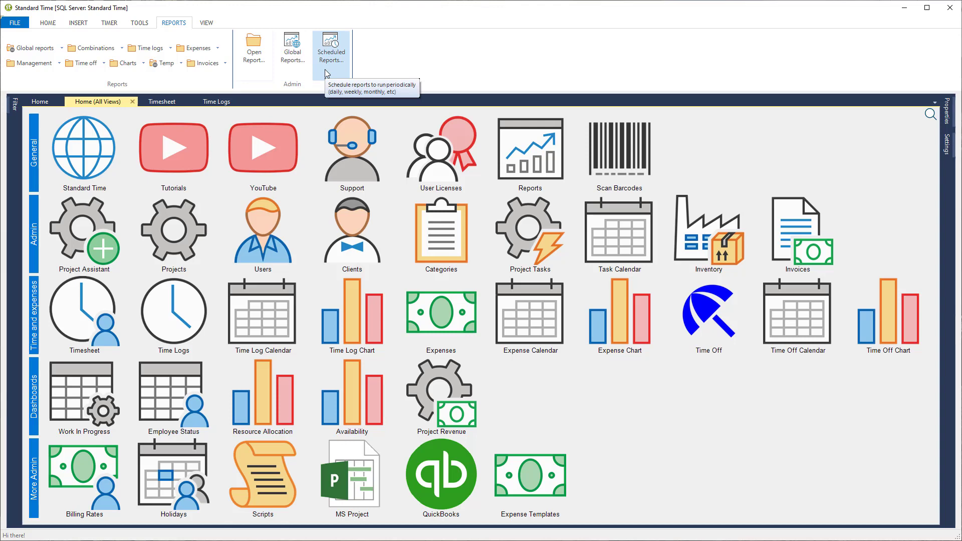
Open the VIEW ribbon and return to the Home (All Views) page.
{"action": "left_click", "coordinate": [206, 23]}
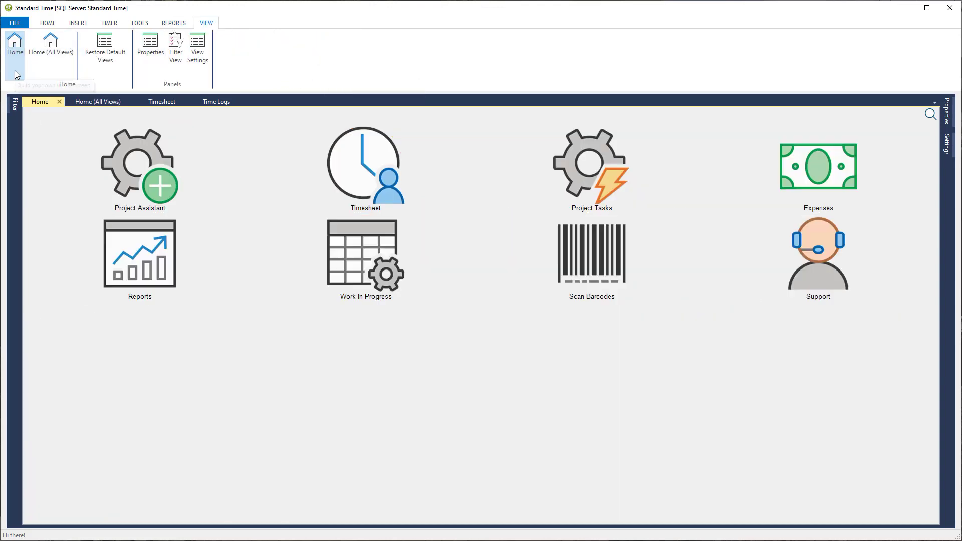
{"action": "left_click", "coordinate": [50, 46]}
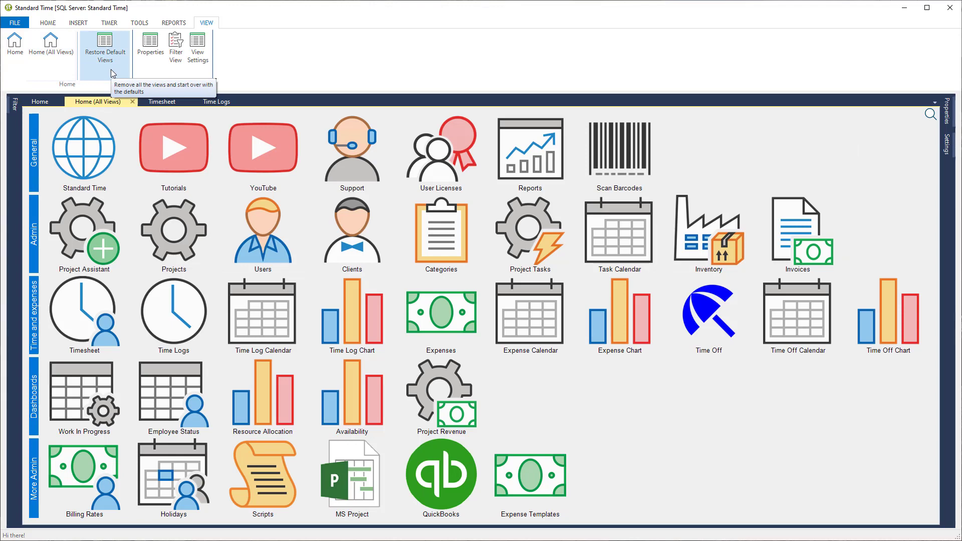
{"action": "mouse_move", "coordinate": [150, 49]}
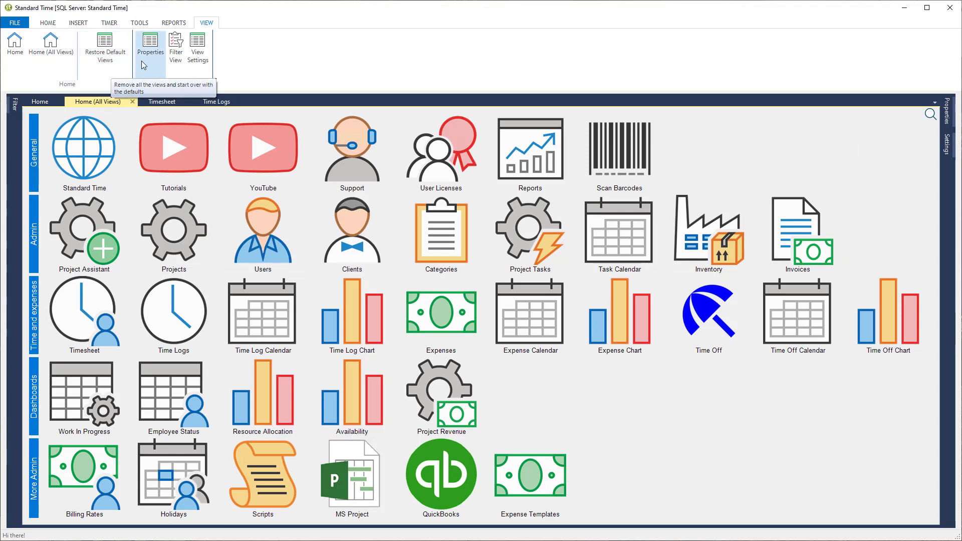
{"action": "mouse_move", "coordinate": [156, 71]}
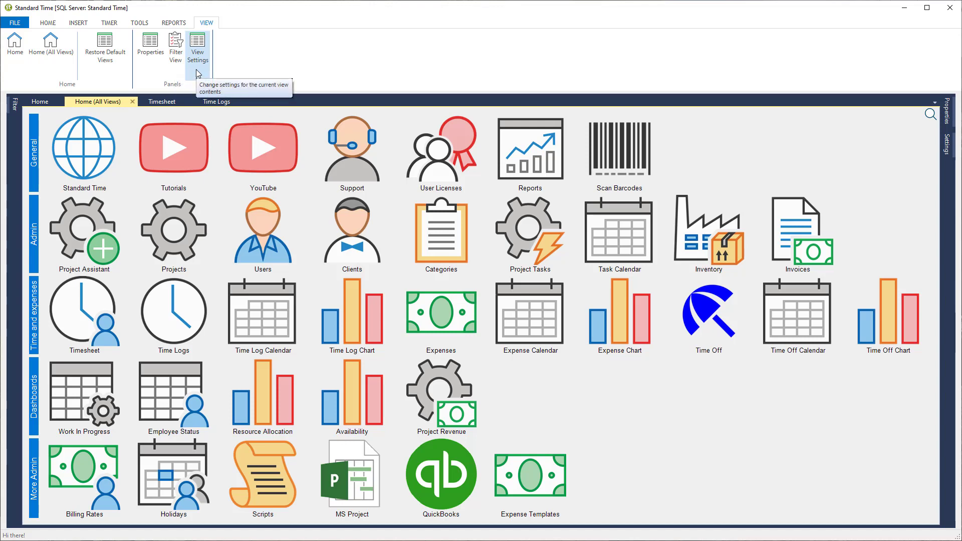
Show the HOME ribbon commands for refresh, search, website, YouTube and support.
{"action": "left_click", "coordinate": [47, 22]}
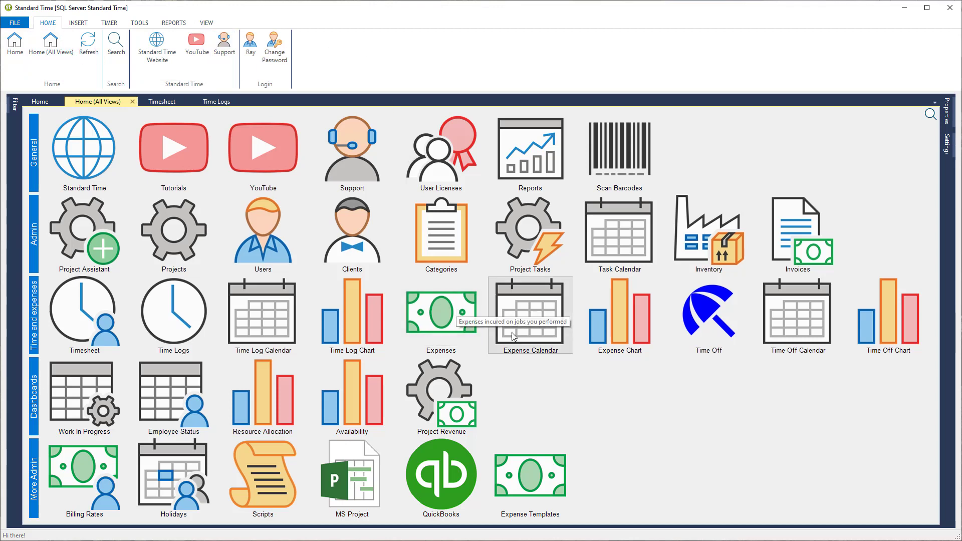
{"action": "mouse_move", "coordinate": [637, 449]}
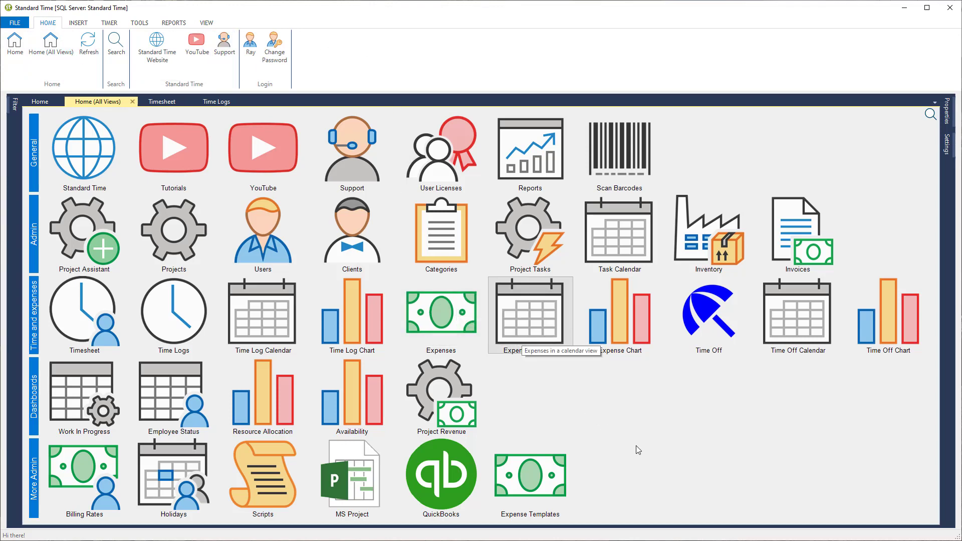